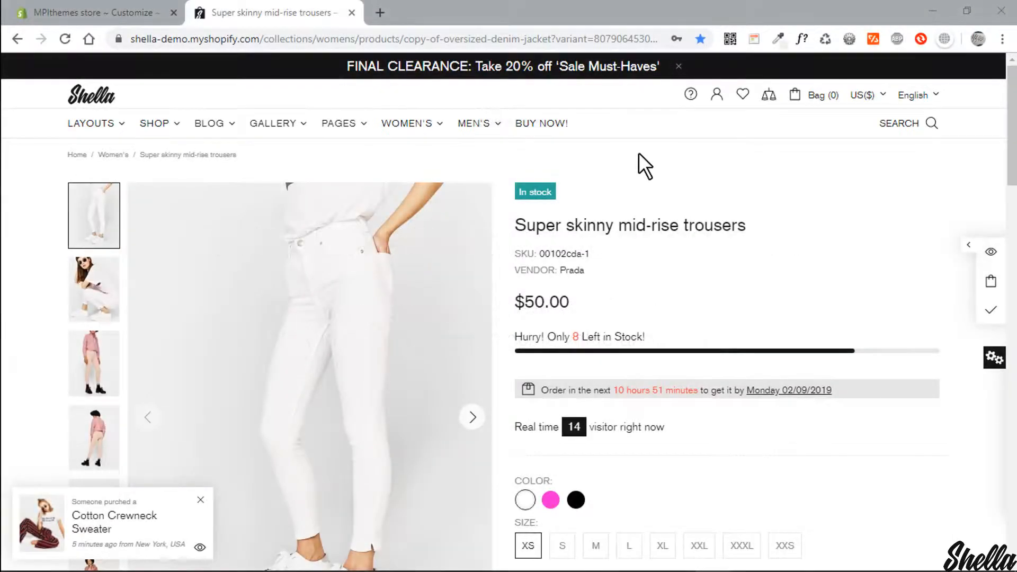
- Add the Super skinny mid-rise trousers ($50.00) to the bag, then reopen the bag drawer
scroll("down", 3)
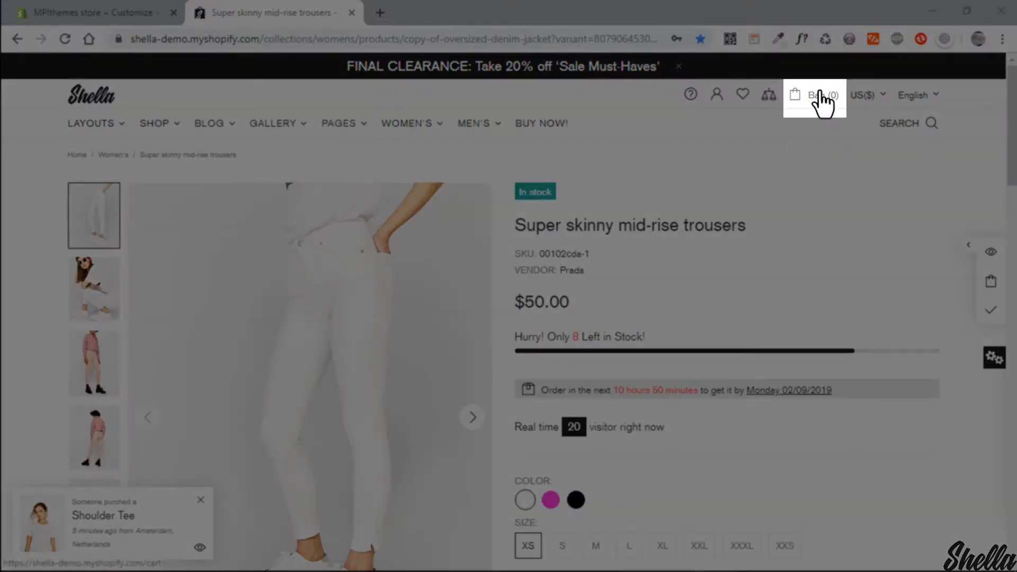
scroll("down", 3)
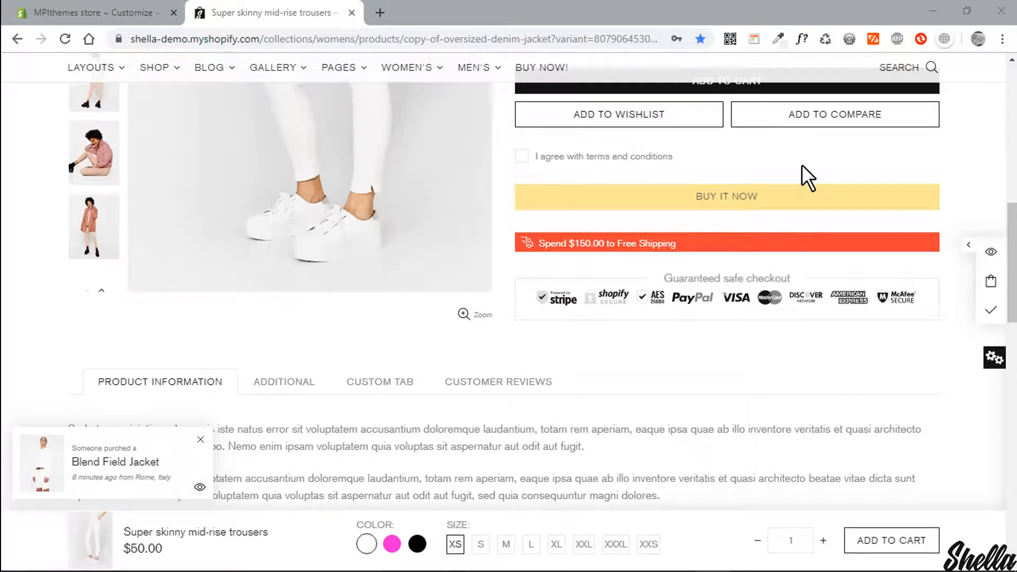
scroll("up", 3)
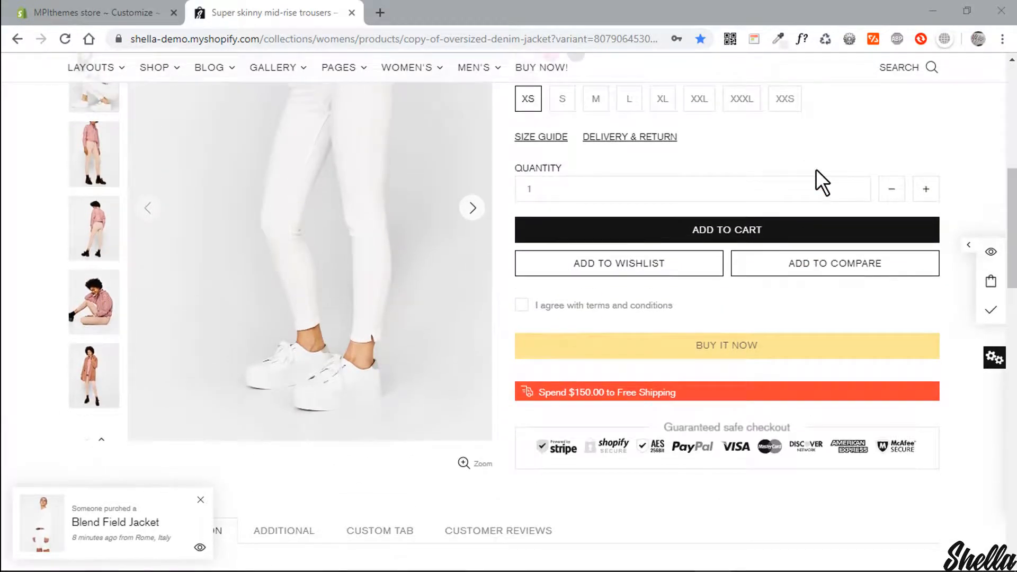
left_click(727, 230)
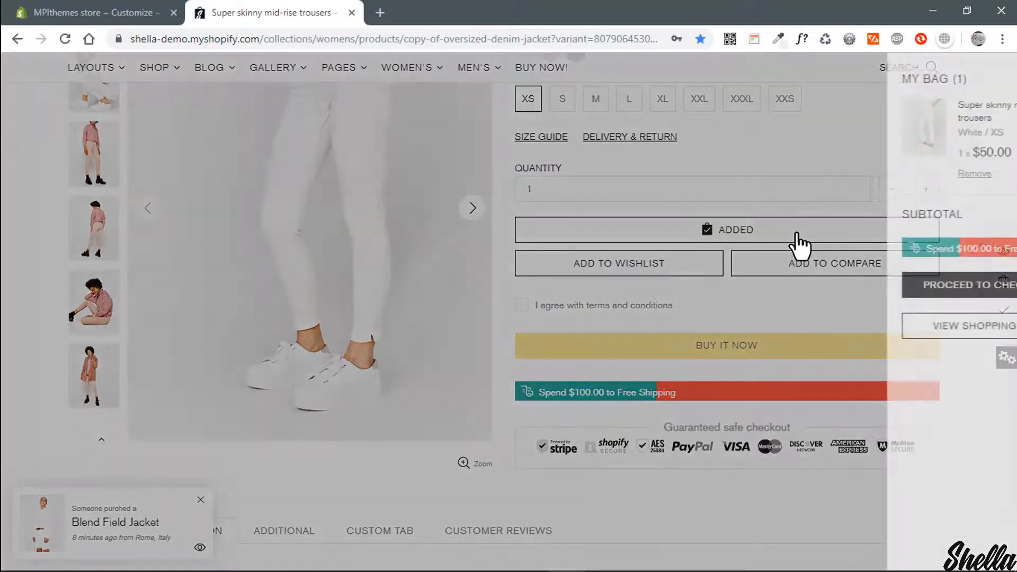
left_click(733, 229)
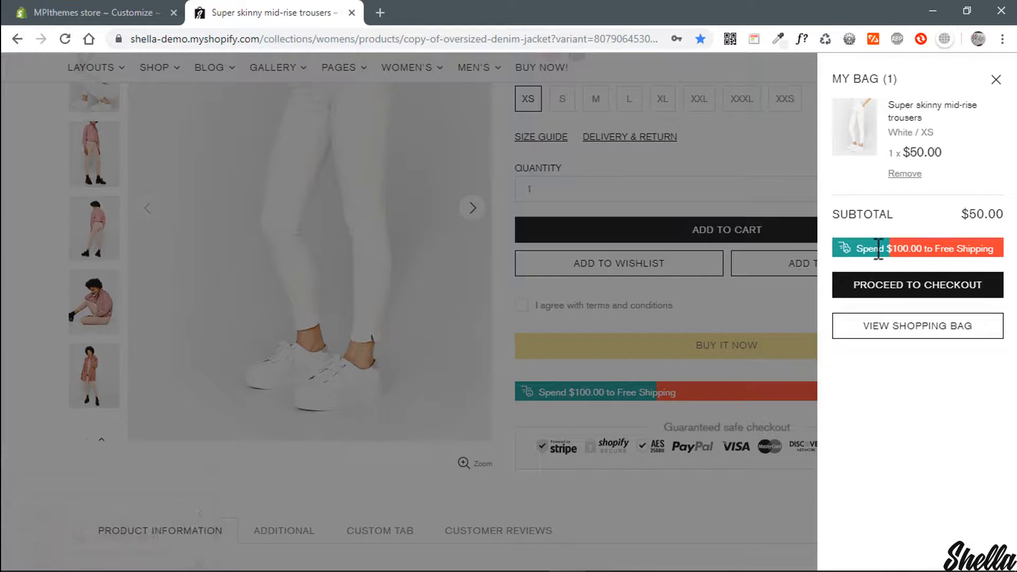
left_click(997, 80)
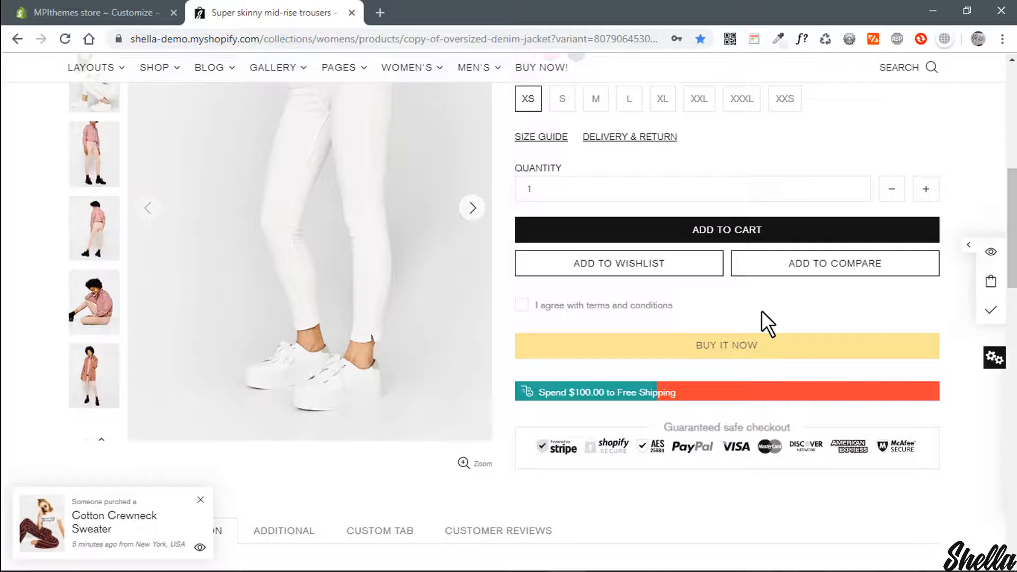
scroll("up", 3)
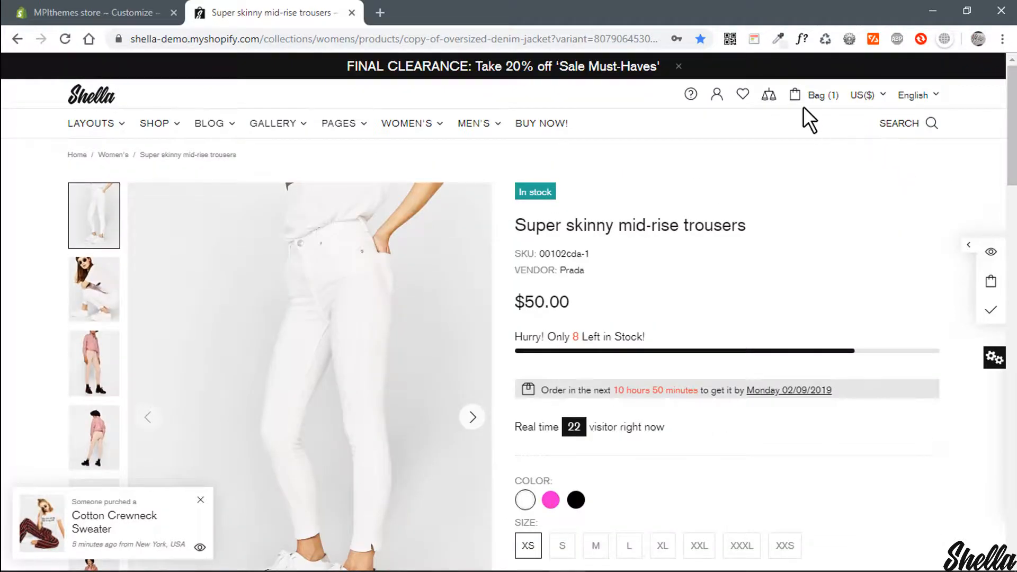
left_click(796, 95)
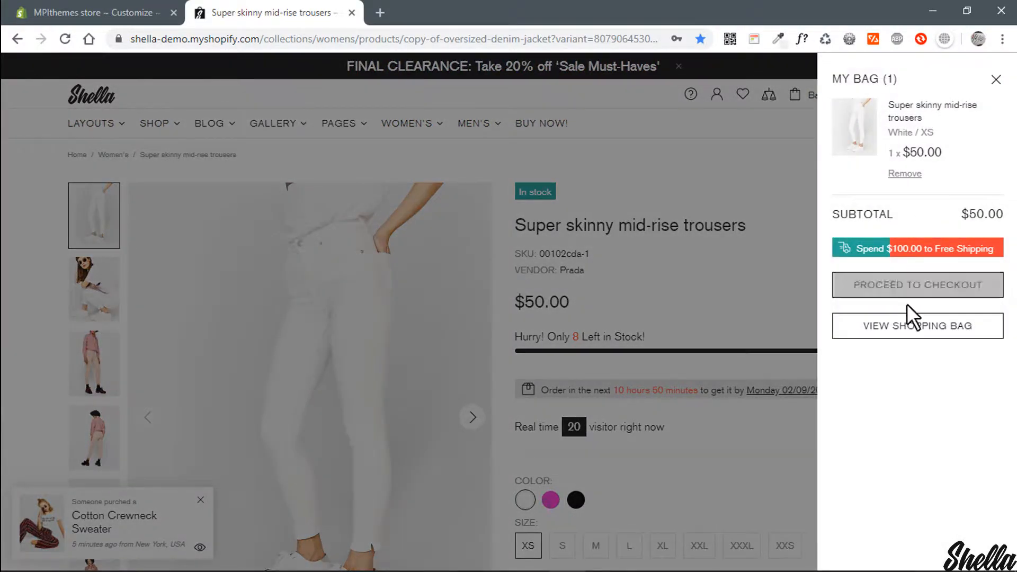
- View the full shopping bag page and update the trousers quantity to 3
left_click(918, 326)
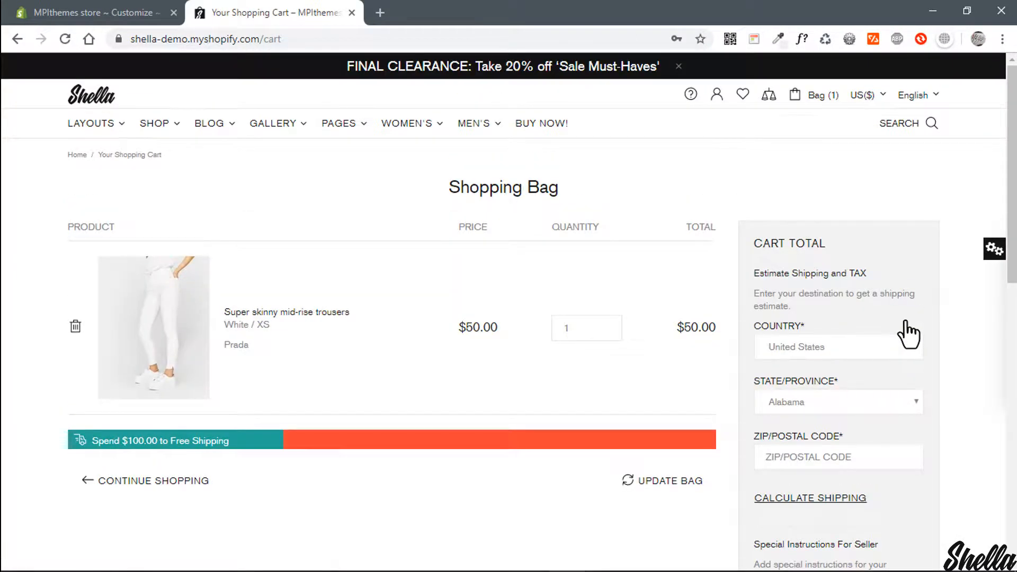
mouse_move(613, 357)
type("3")
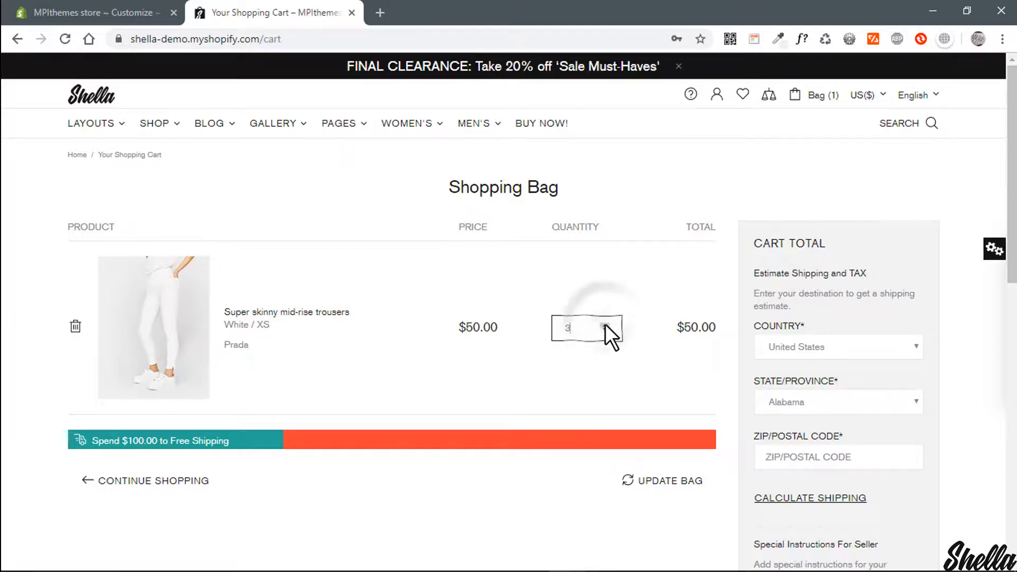
left_click(669, 481)
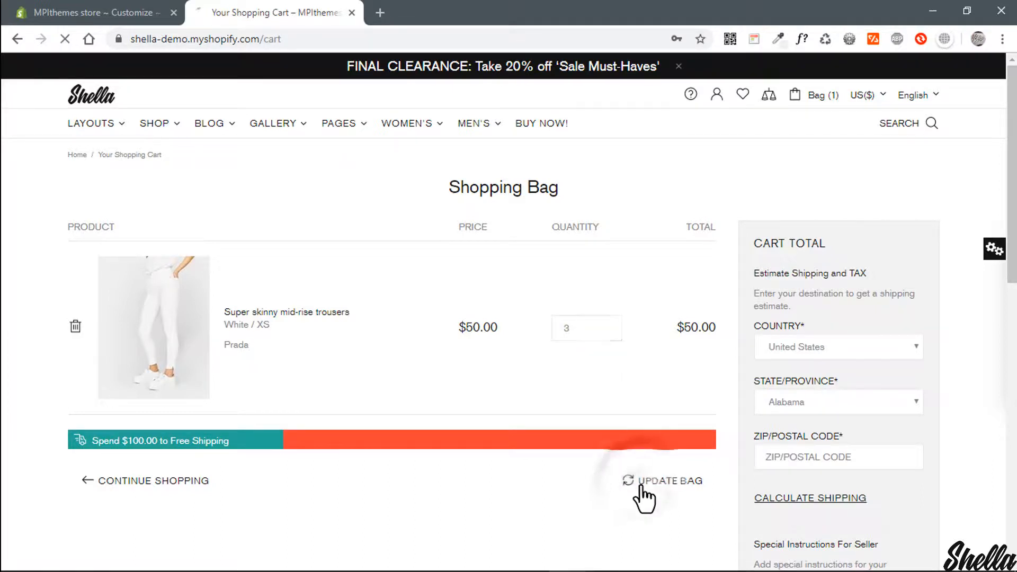
left_click(670, 481)
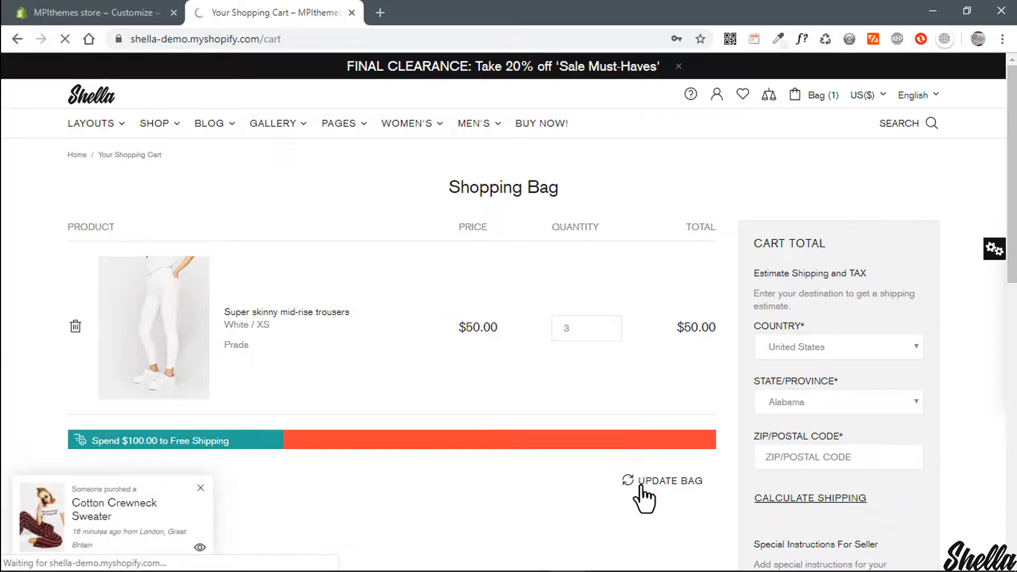
left_click(669, 482)
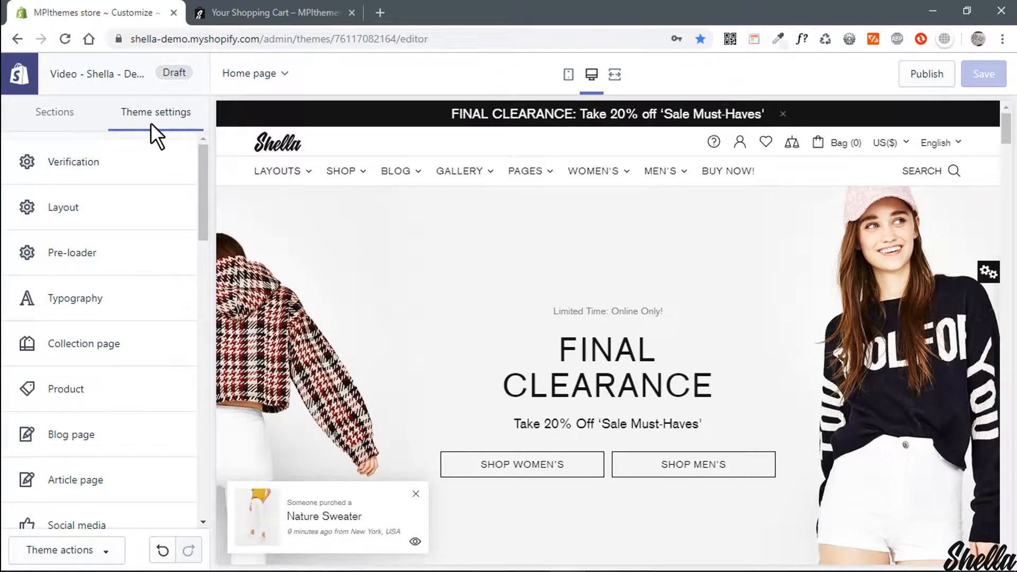
- Go into the Cart settings showing the free shipping value 15000
scroll("down", 3)
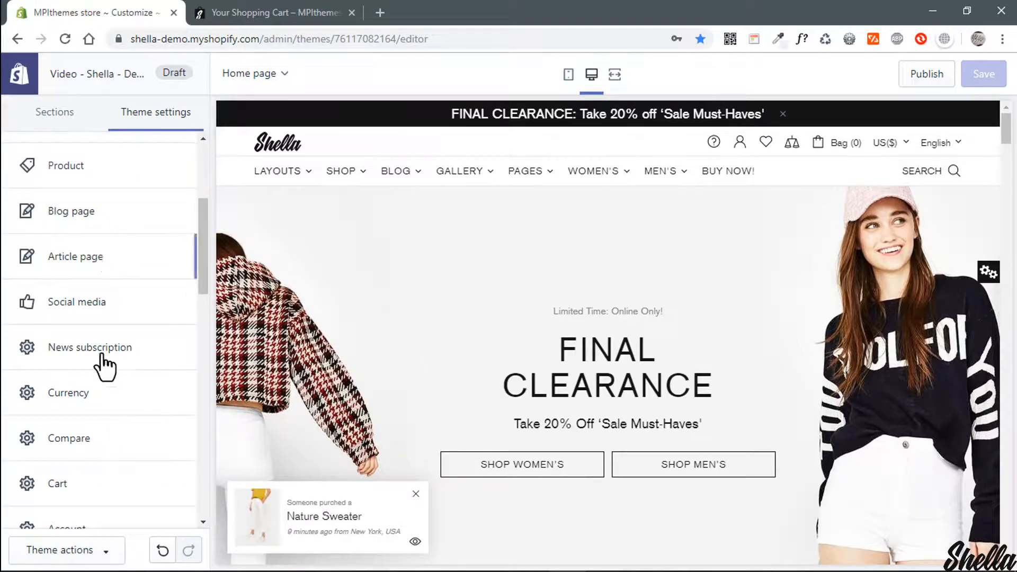
left_click(58, 483)
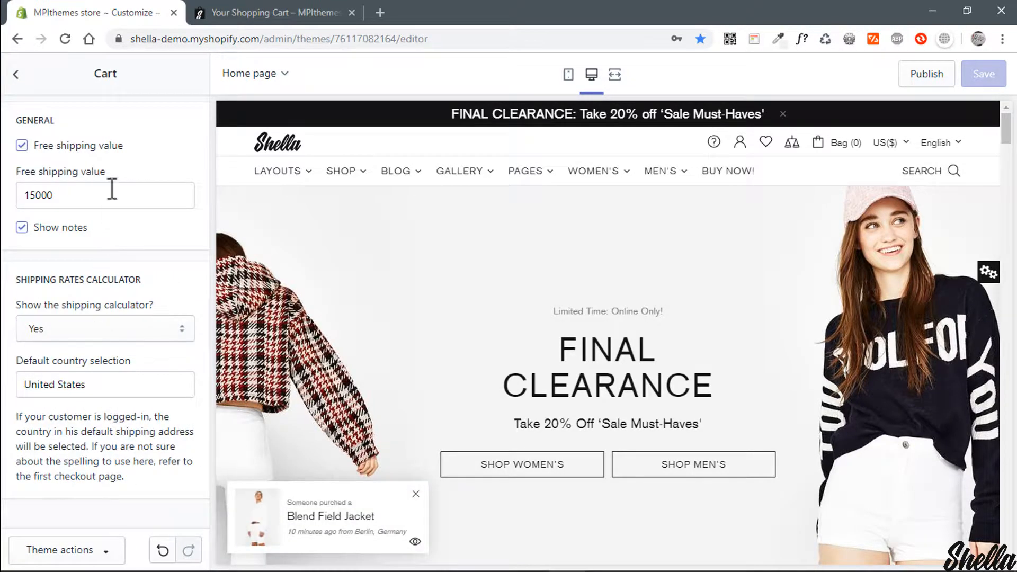
mouse_move(123, 165)
type("1")
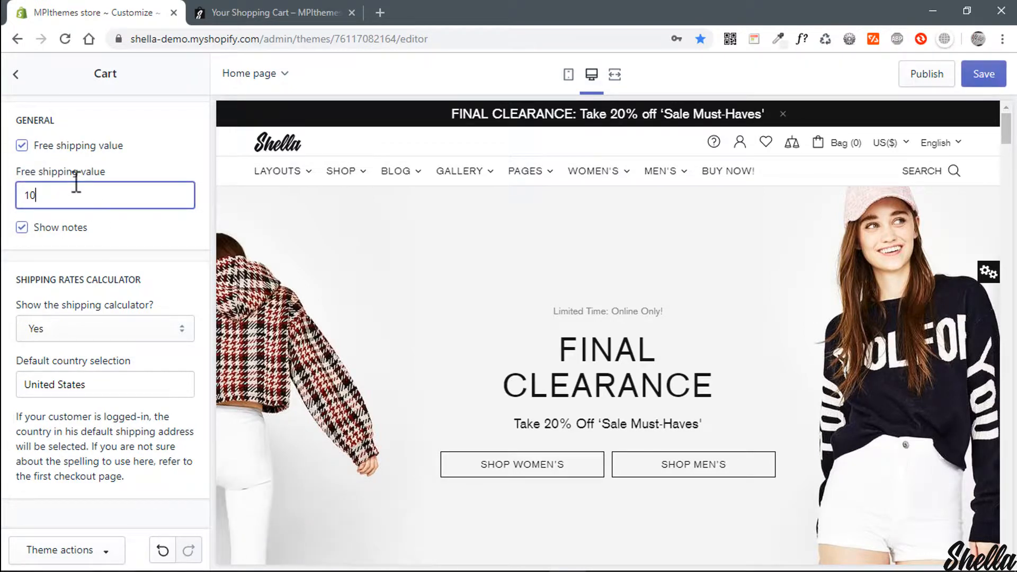
- Set the free shipping value to 10000 and save the theme settings
type("00")
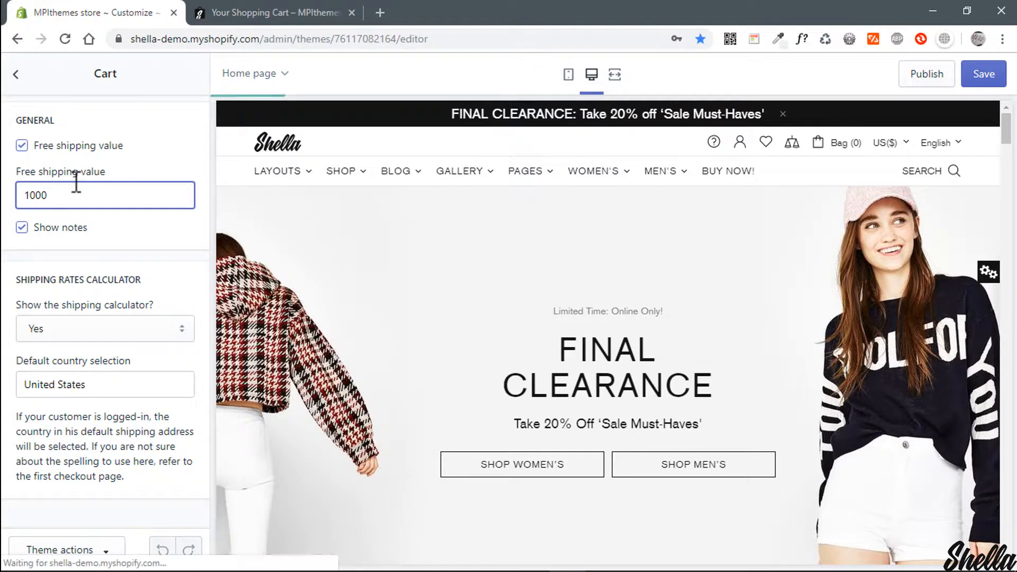
type("0")
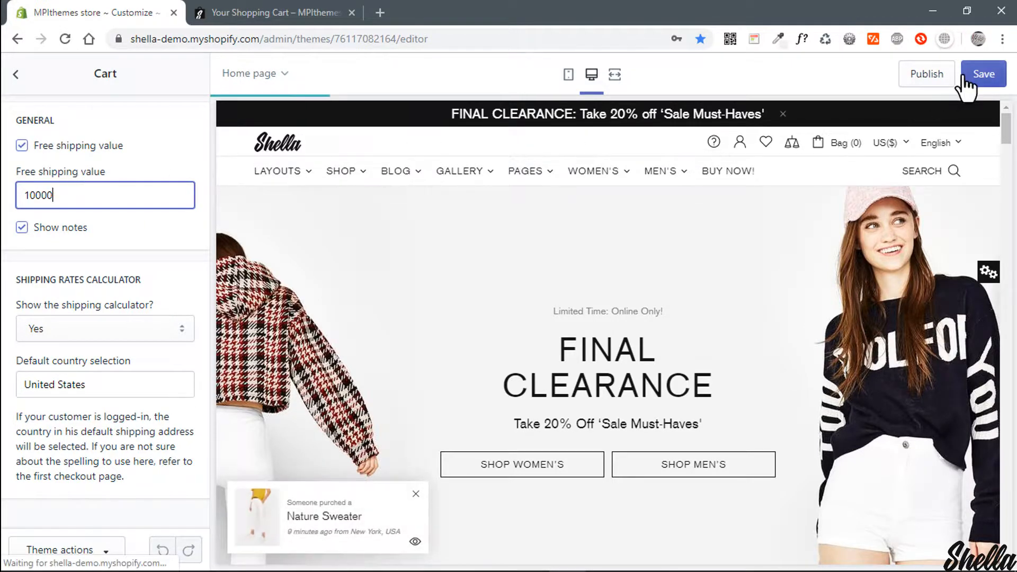
left_click(983, 73)
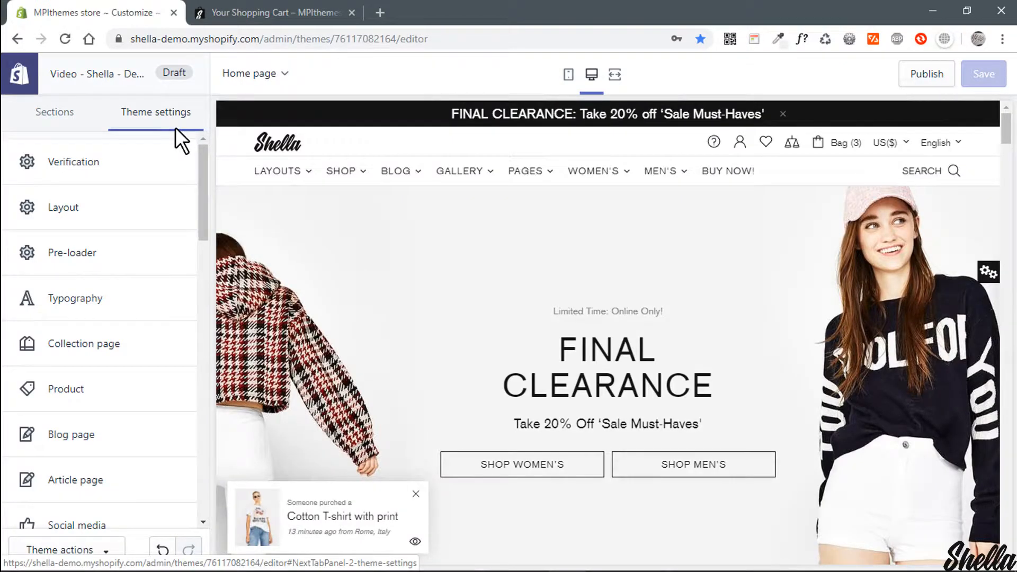
- Change colour #8 (Error label background) to grey #BDBDBD and save the theme
scroll("down", 3)
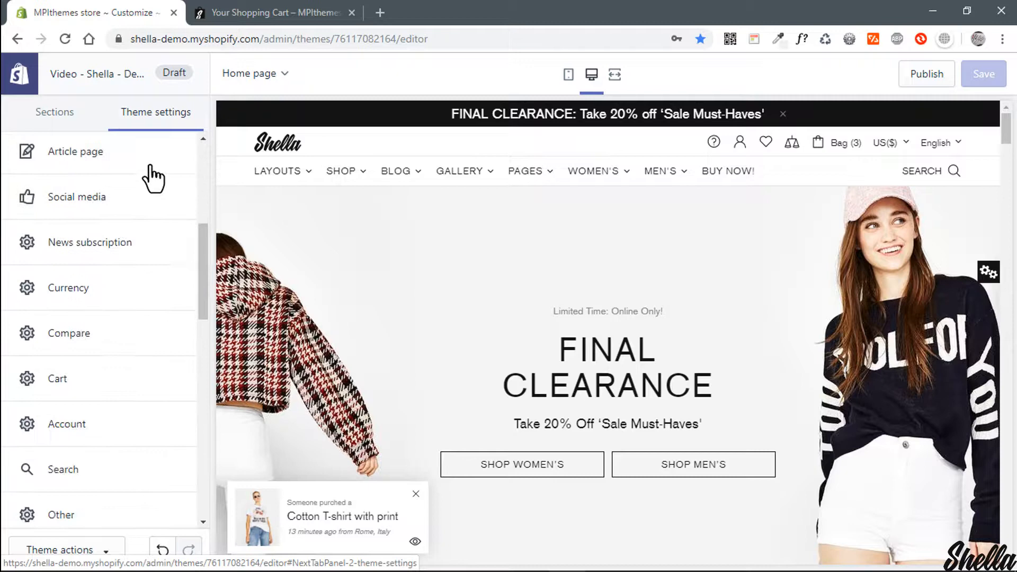
scroll("down", 3)
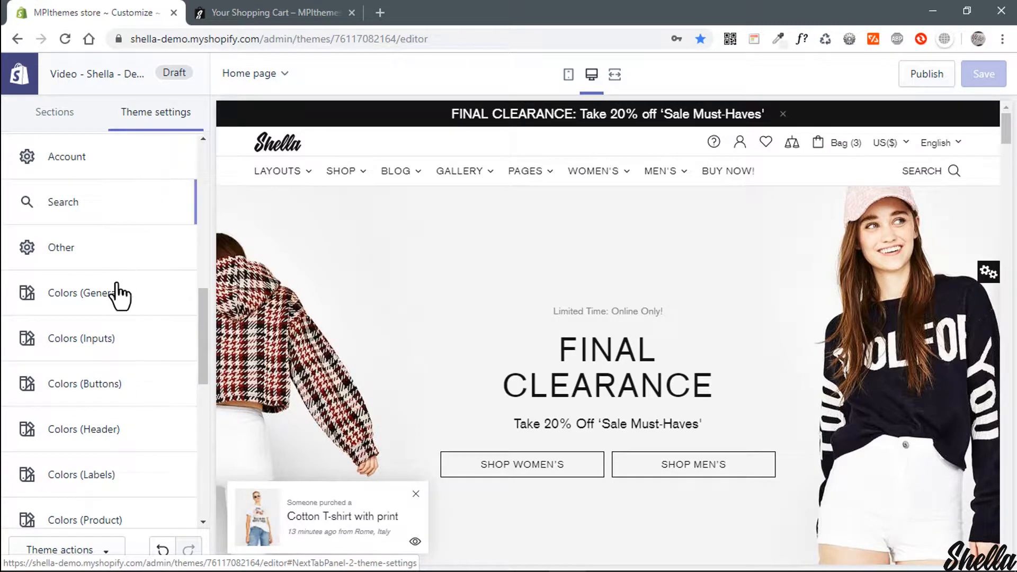
left_click(83, 292)
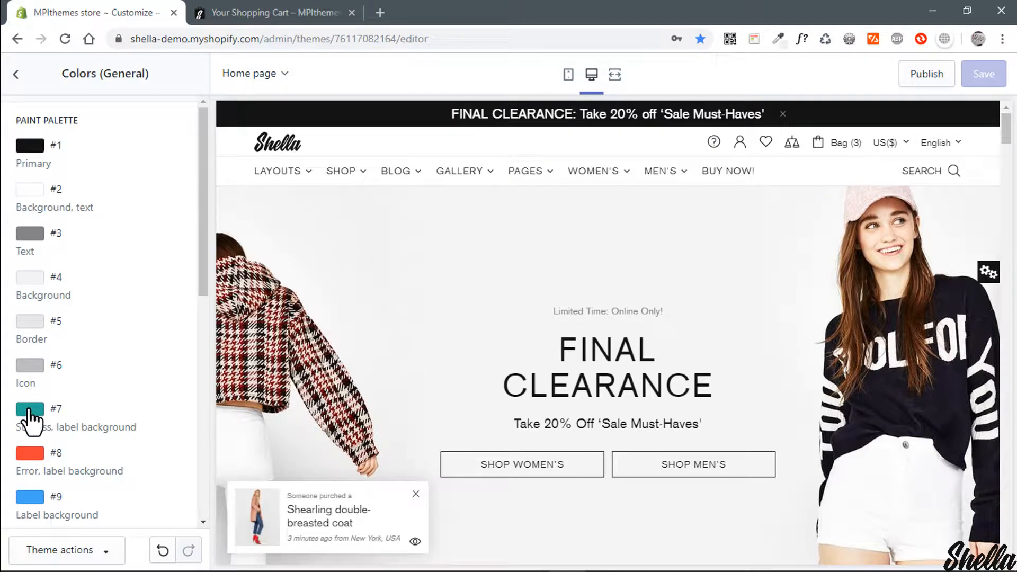
left_click(30, 415)
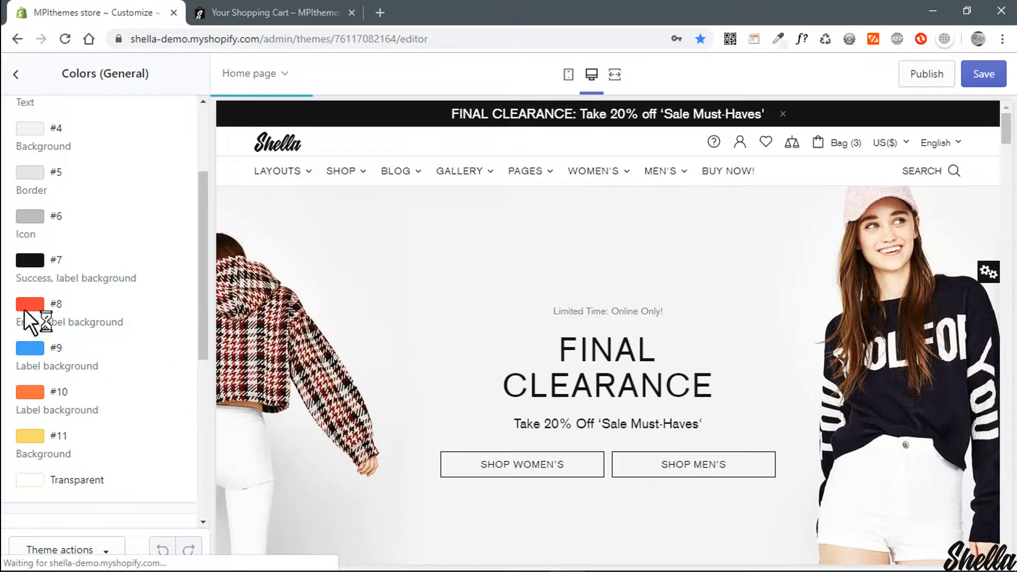
left_click(29, 303)
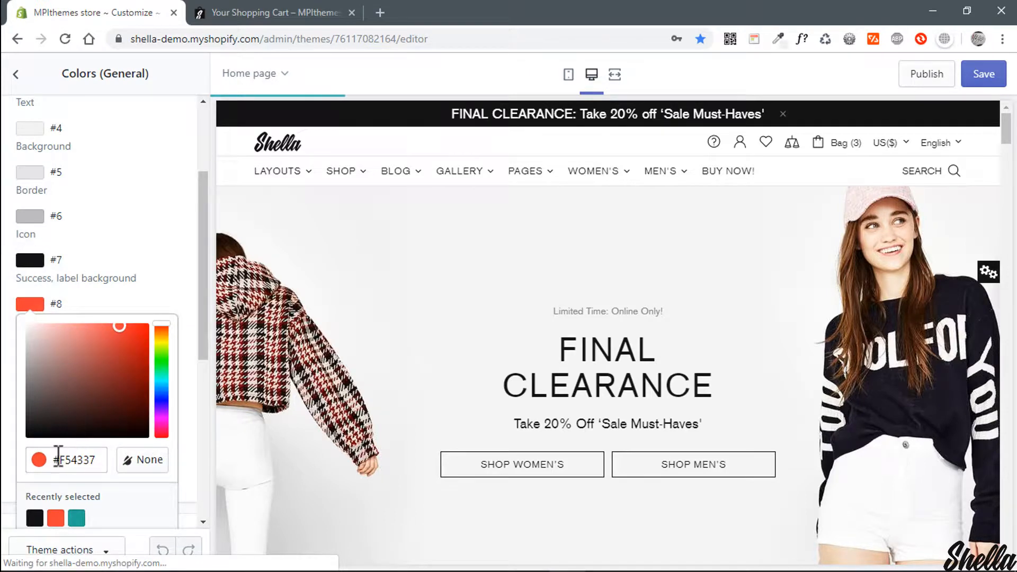
triple_click(71, 460)
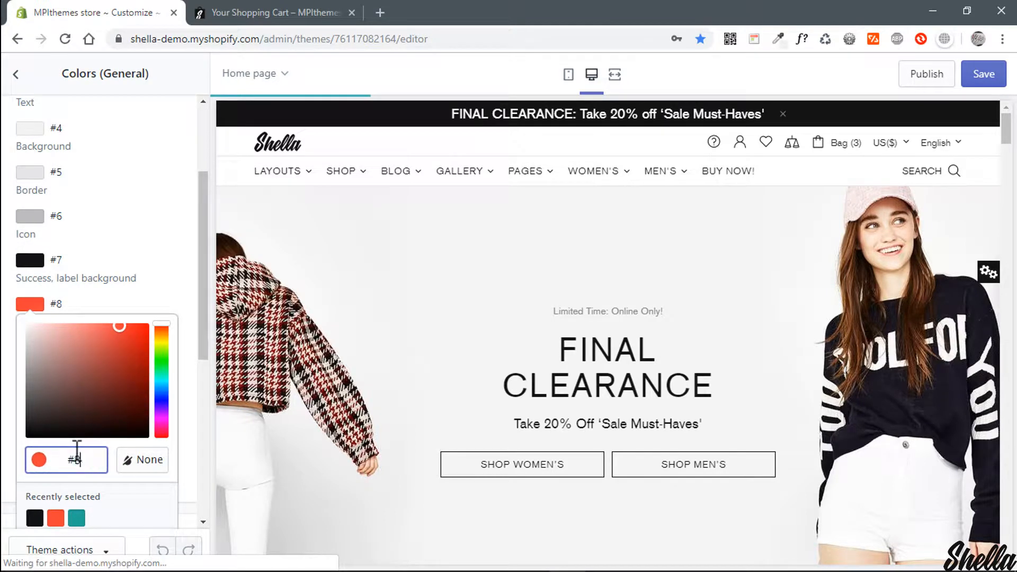
type("#BDBDBD")
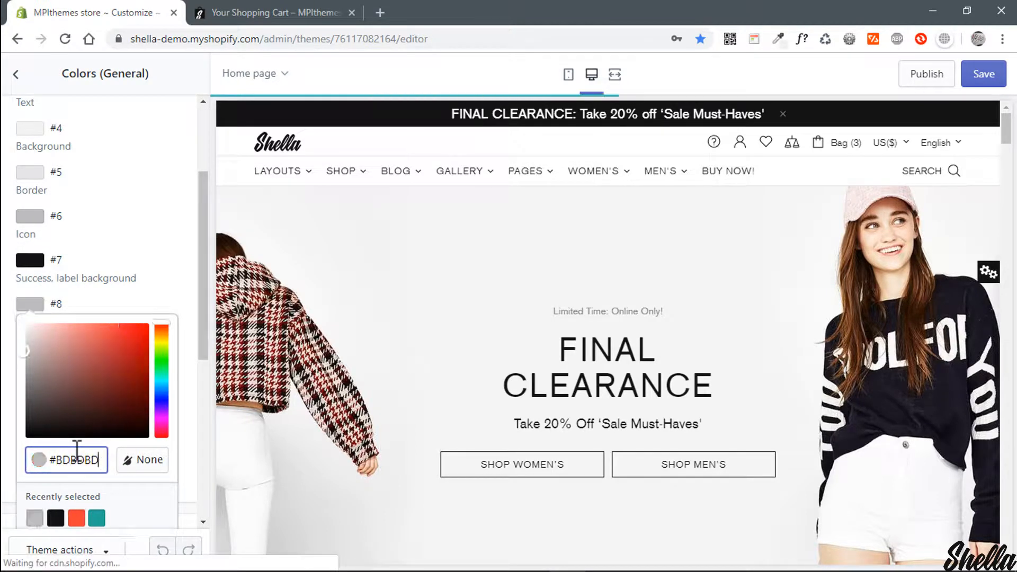
left_click(195, 410)
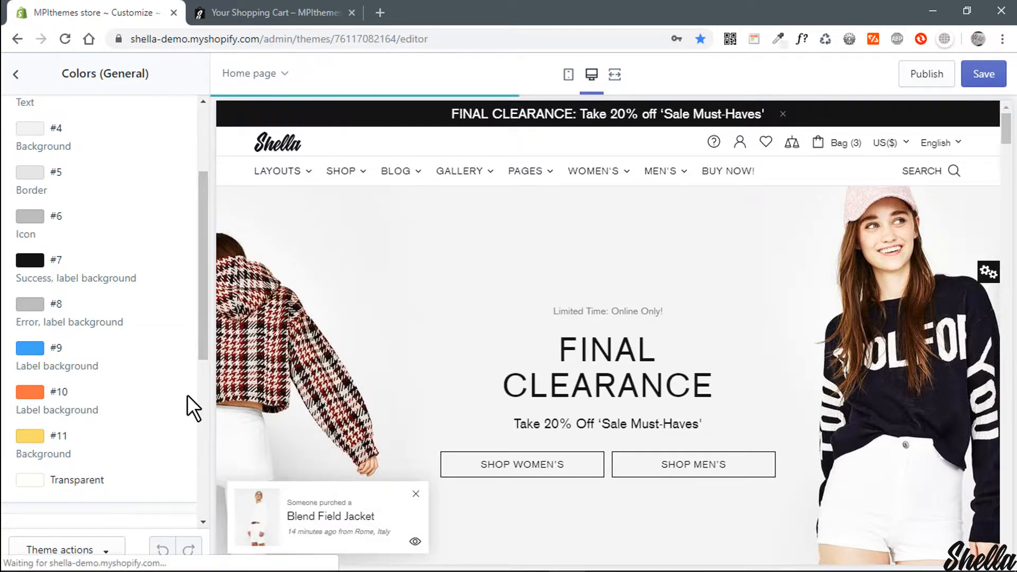
left_click(984, 73)
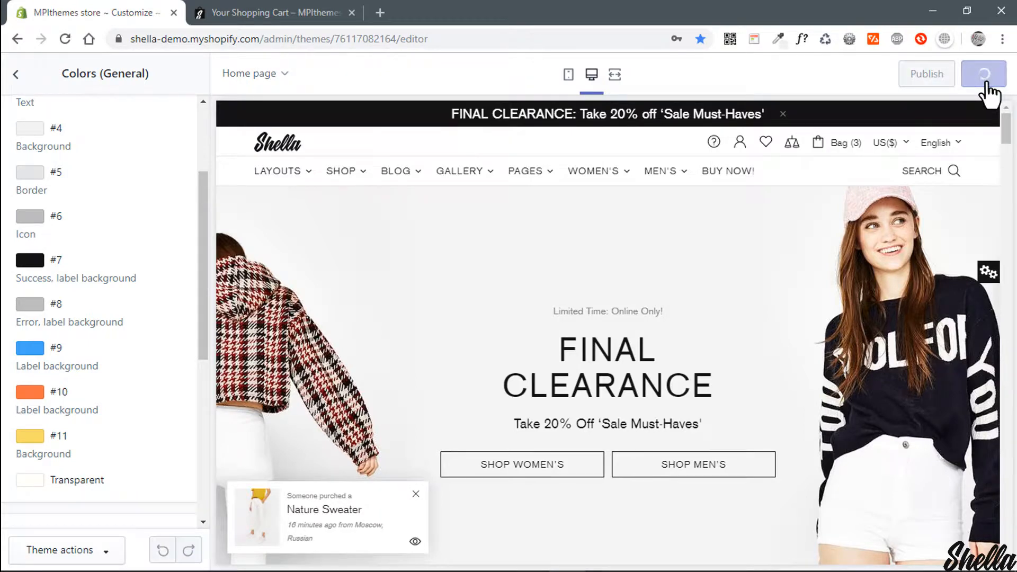
left_click(983, 73)
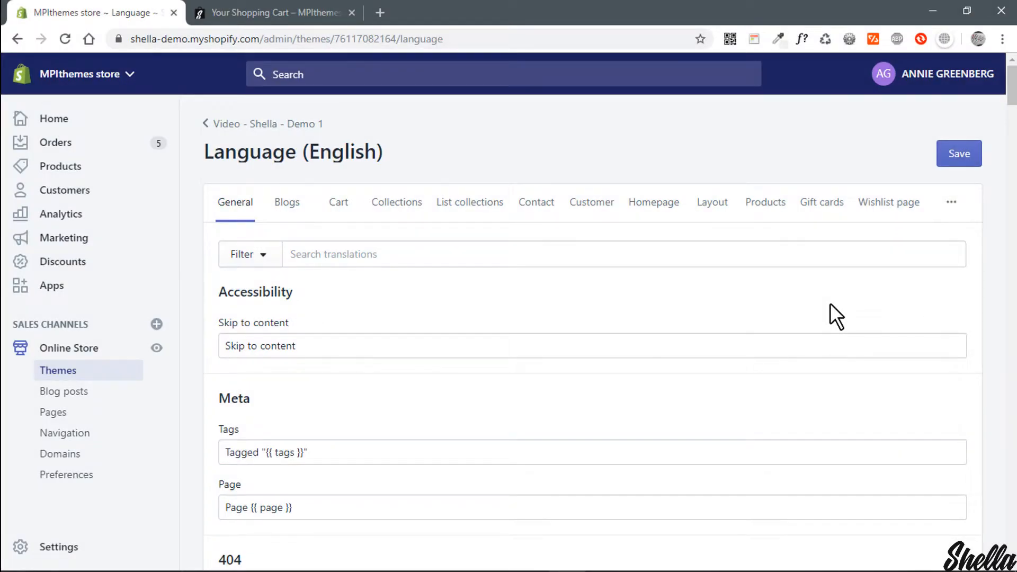
mouse_move(589, 306)
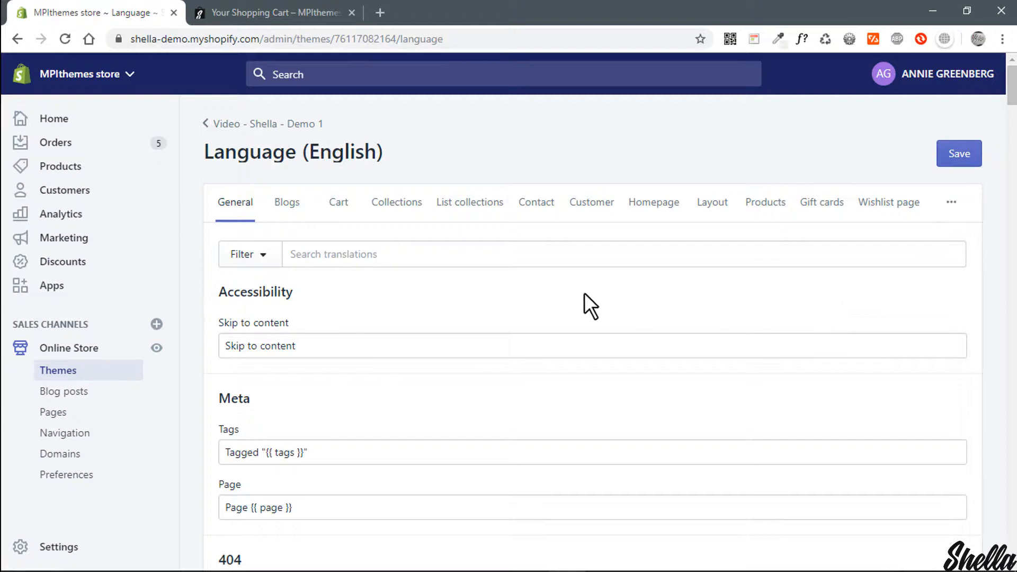
- Filter the English translations by searching 'free shipping'
type("free shi")
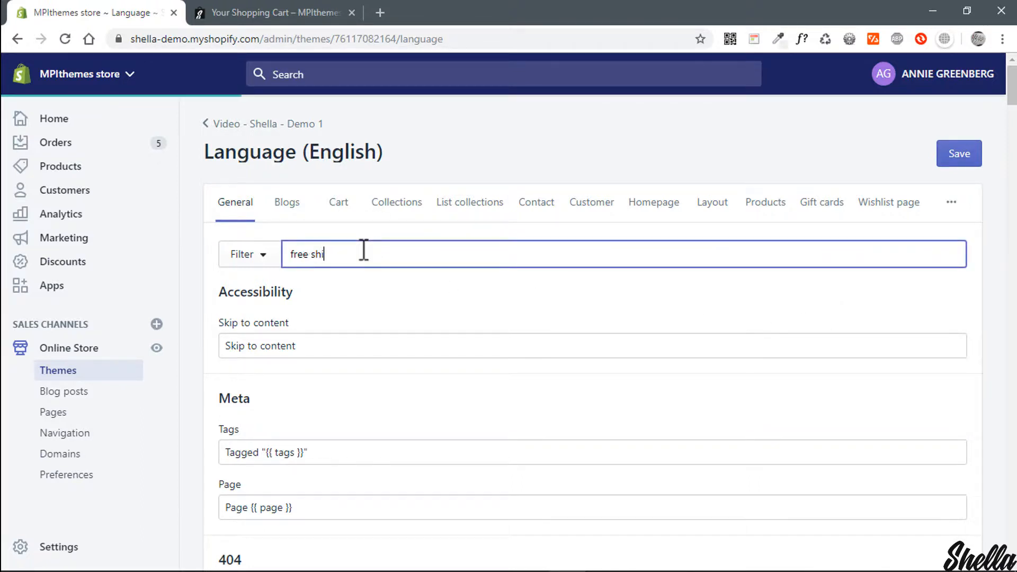
type("pping")
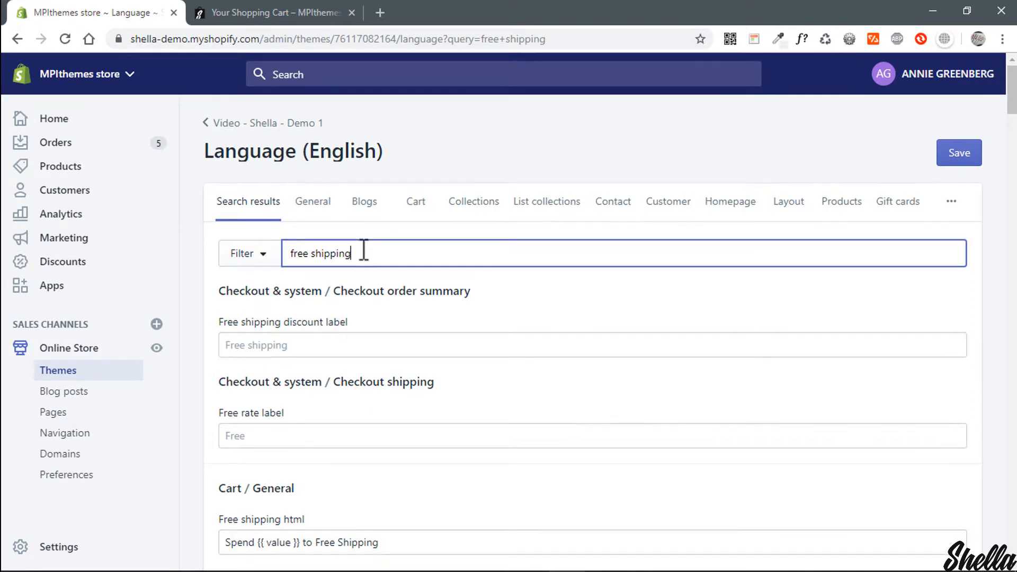
- Rewrite the Free shipping html text to 'Add more {{ value }} and get freeship'
scroll("down", 3)
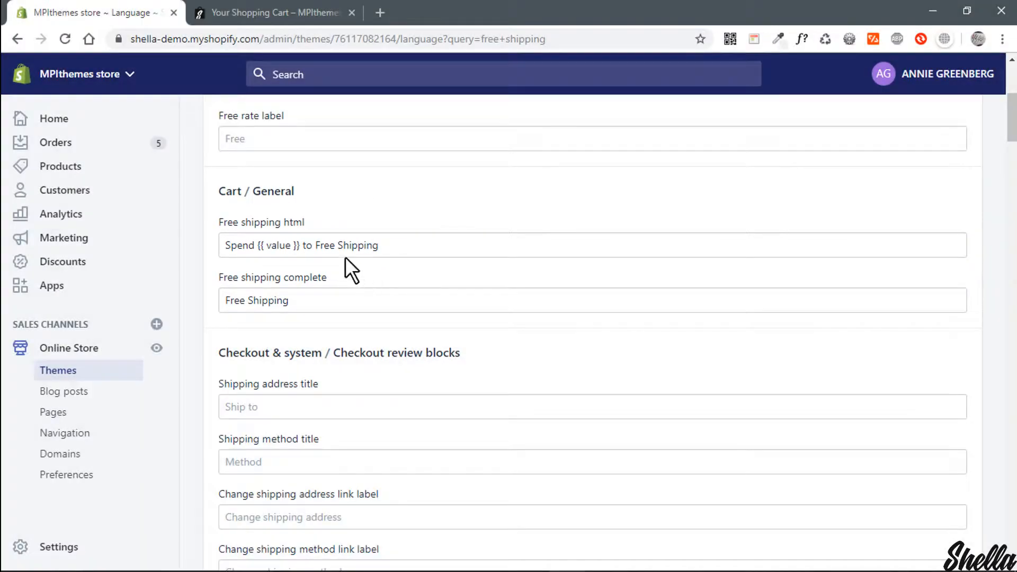
double_click(238, 244)
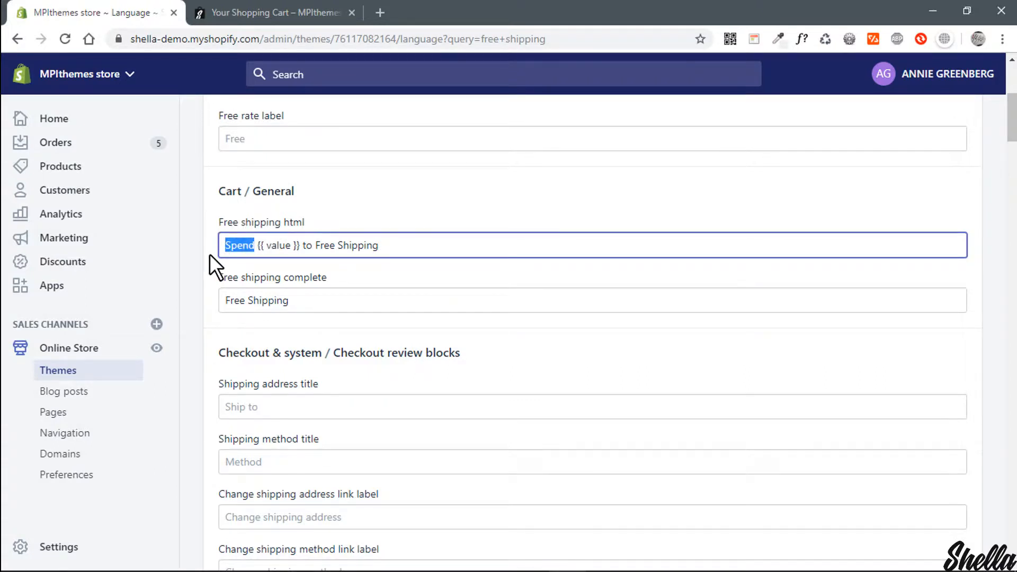
type("Add m")
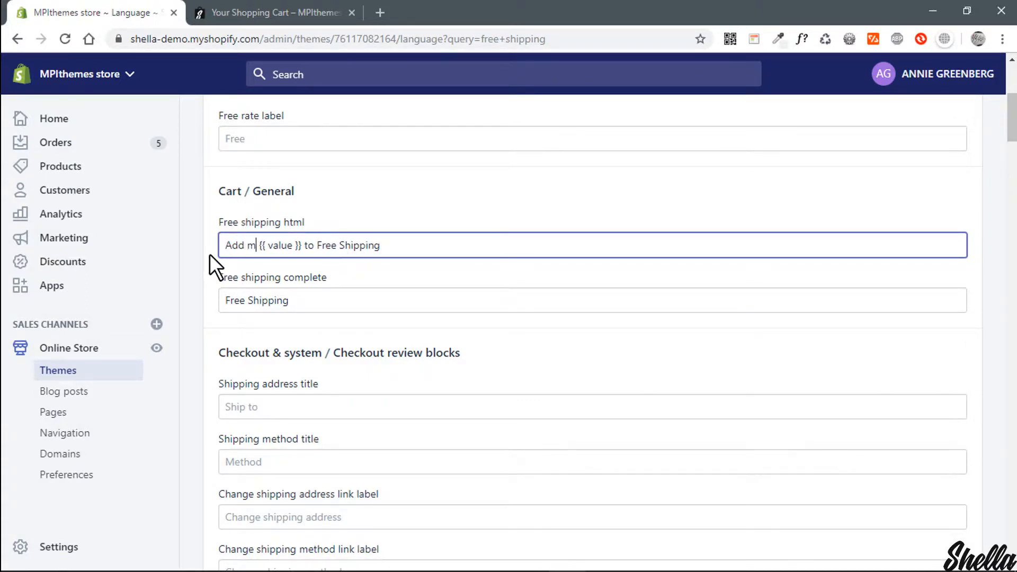
type("ore")
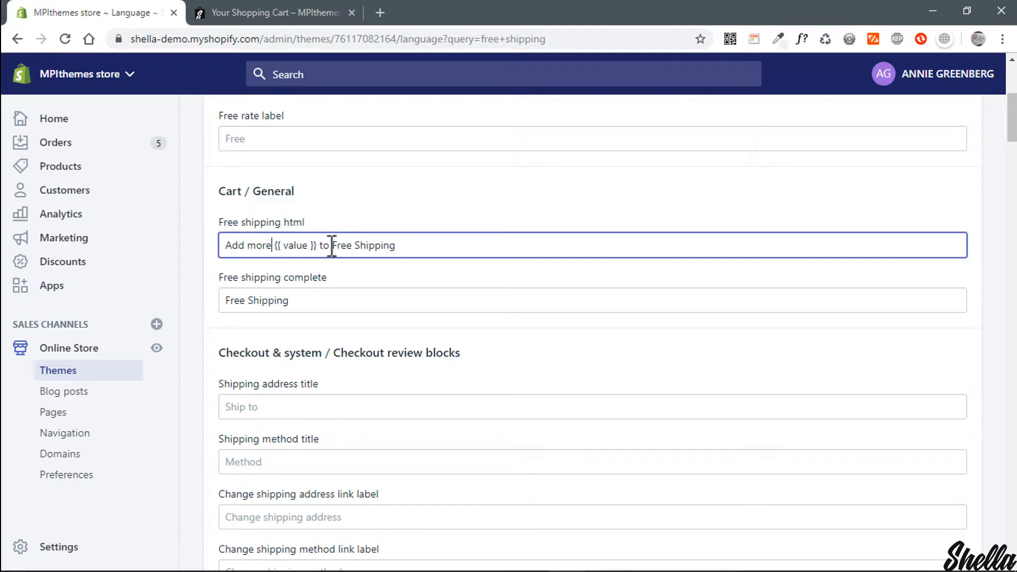
type("and")
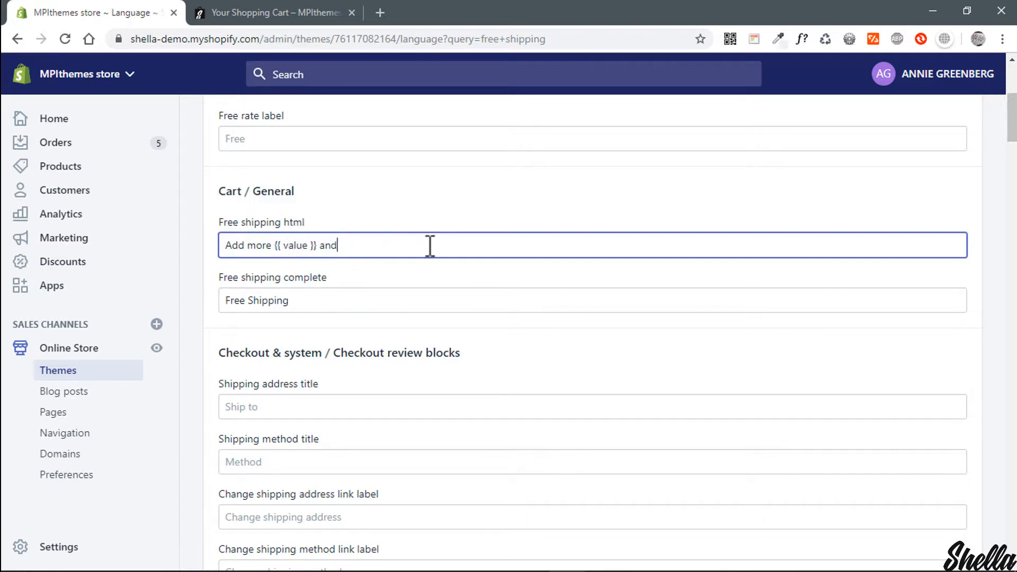
type("get fre")
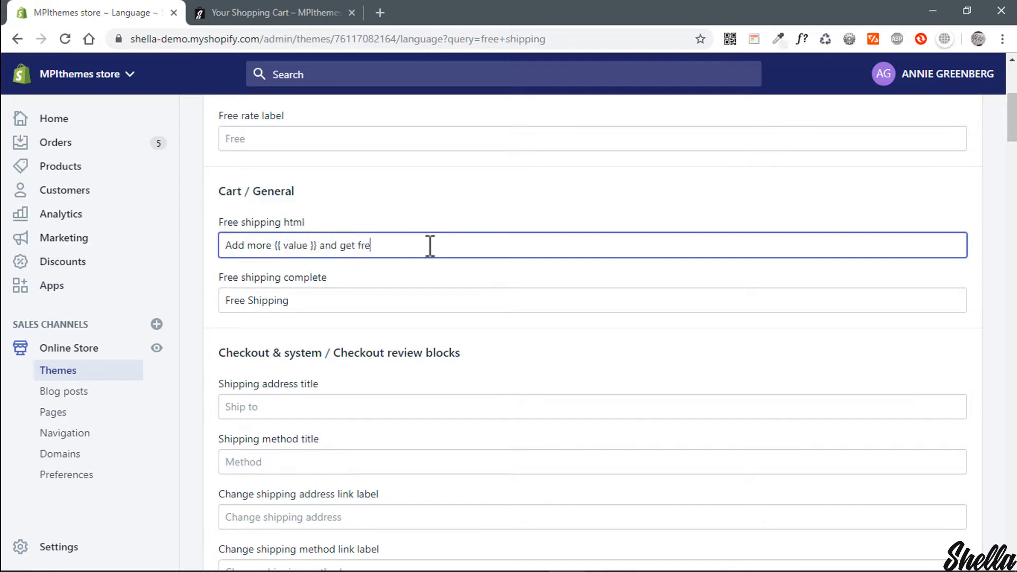
type("eship")
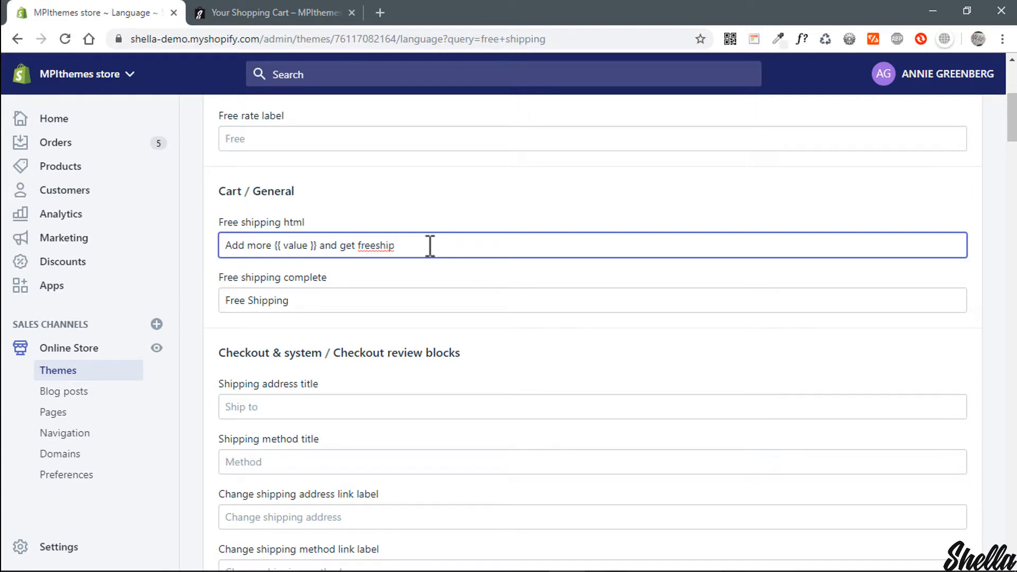
- Save the updated translation and return to the storefront tab
scroll("up", 3)
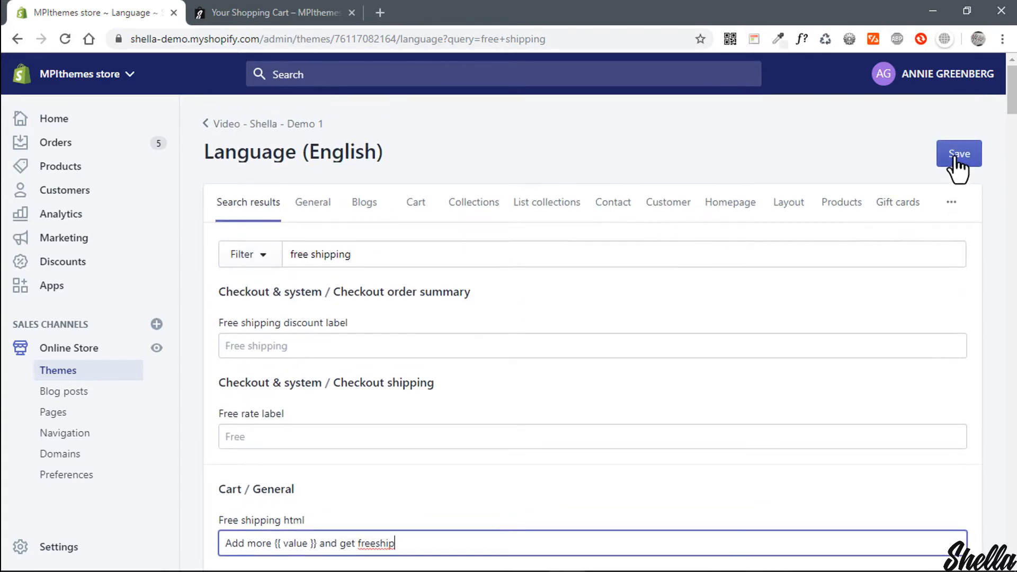
left_click(959, 154)
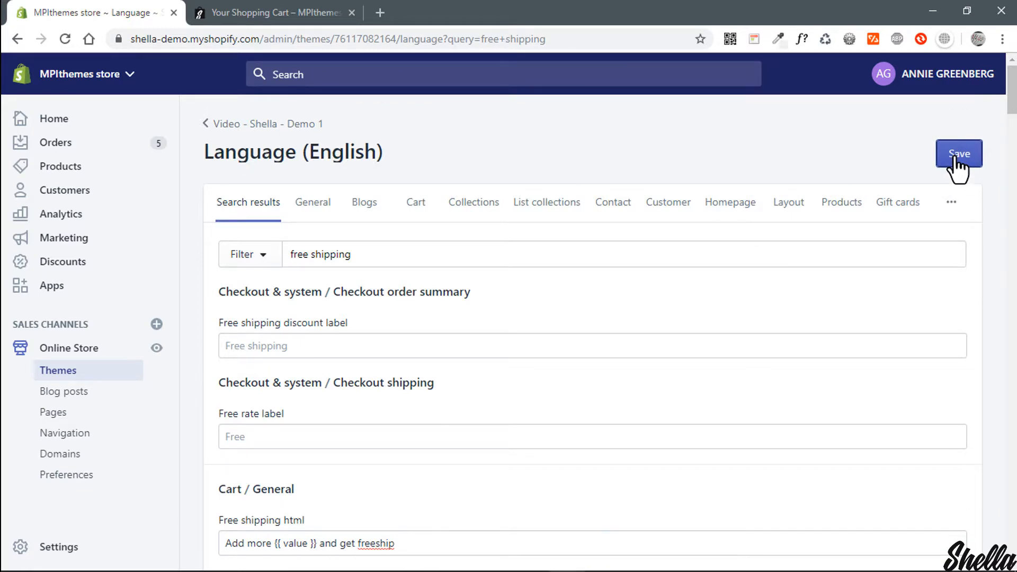
left_click(266, 12)
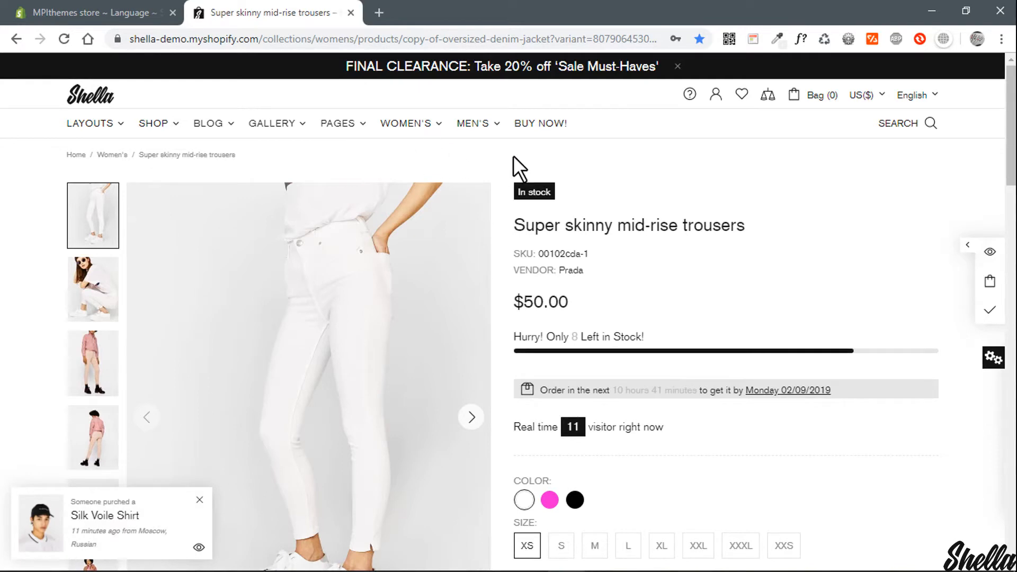
- Add one pair of trousers so the bar reads 'Add more $50.00 and get freeship'
scroll("down", 3)
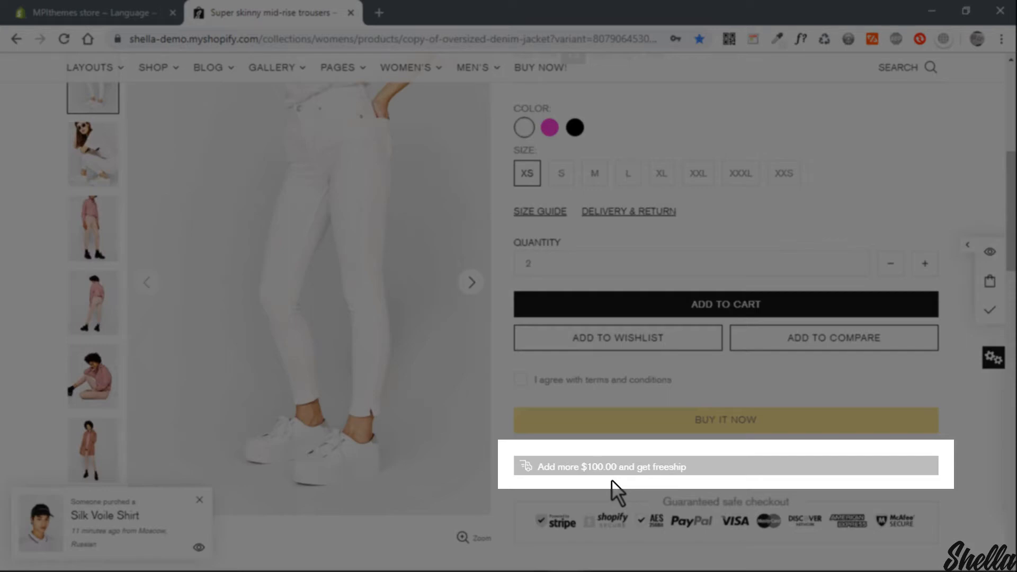
left_click(725, 304)
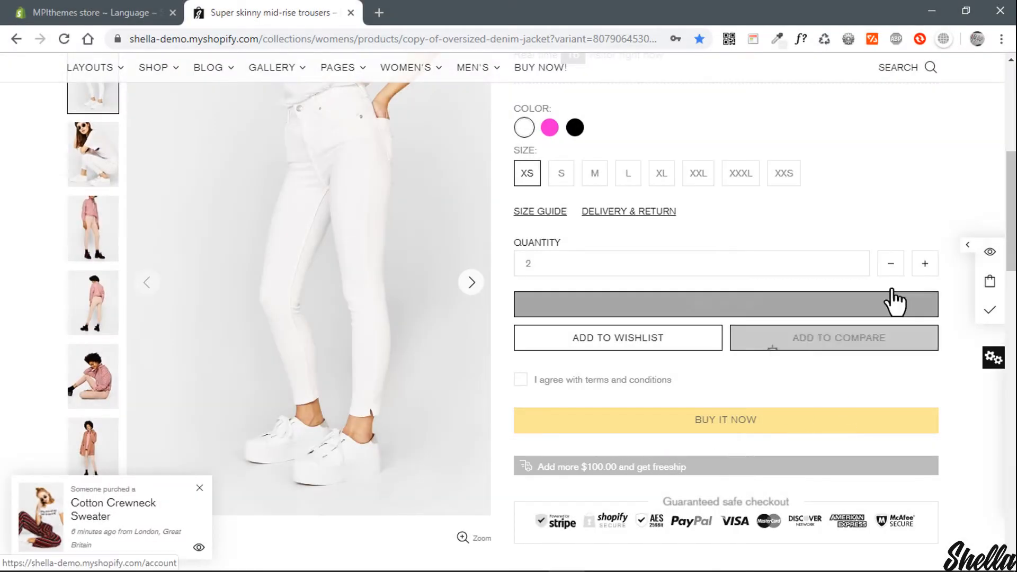
left_click(890, 264)
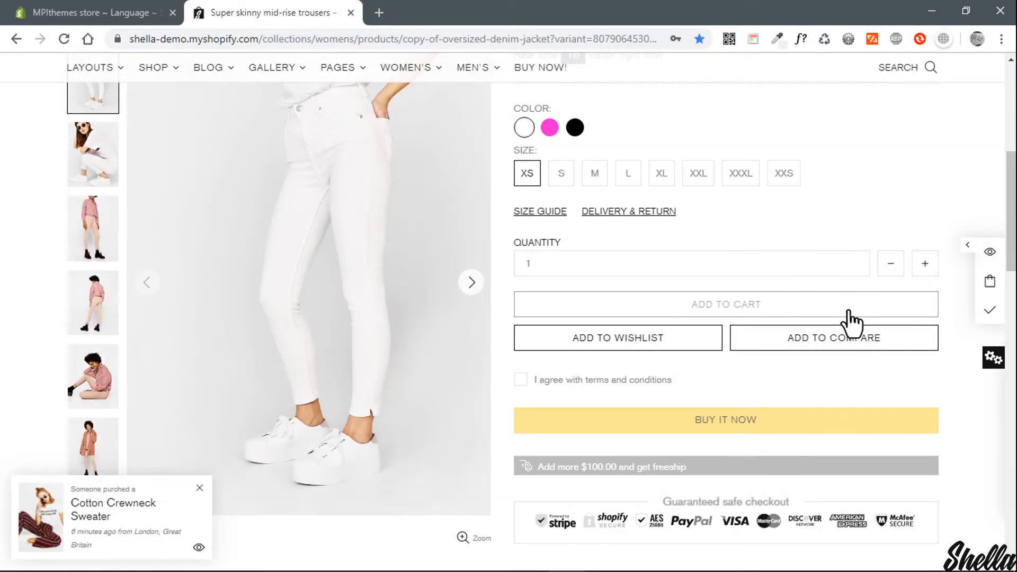
left_click(725, 304)
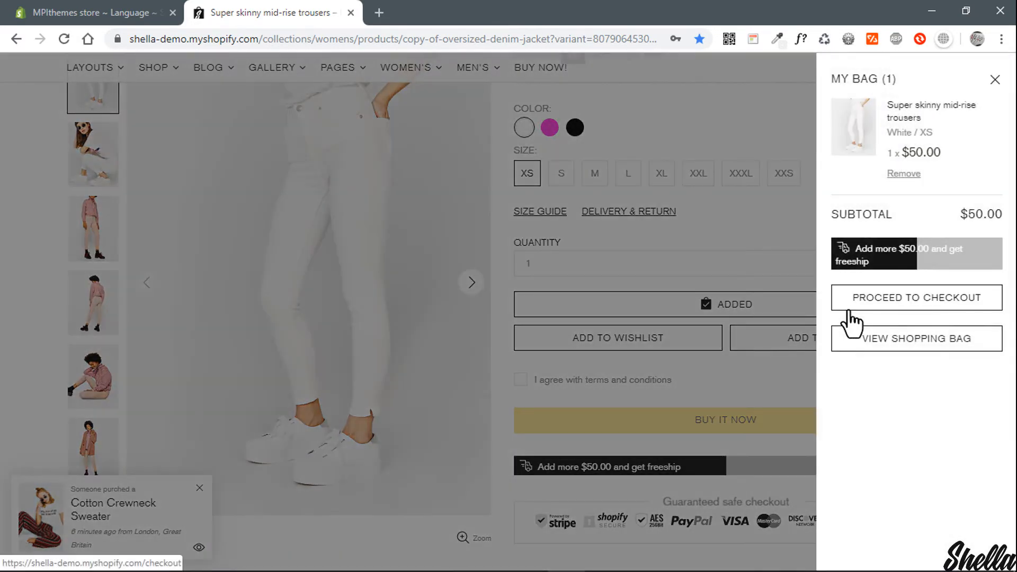
left_click(996, 79)
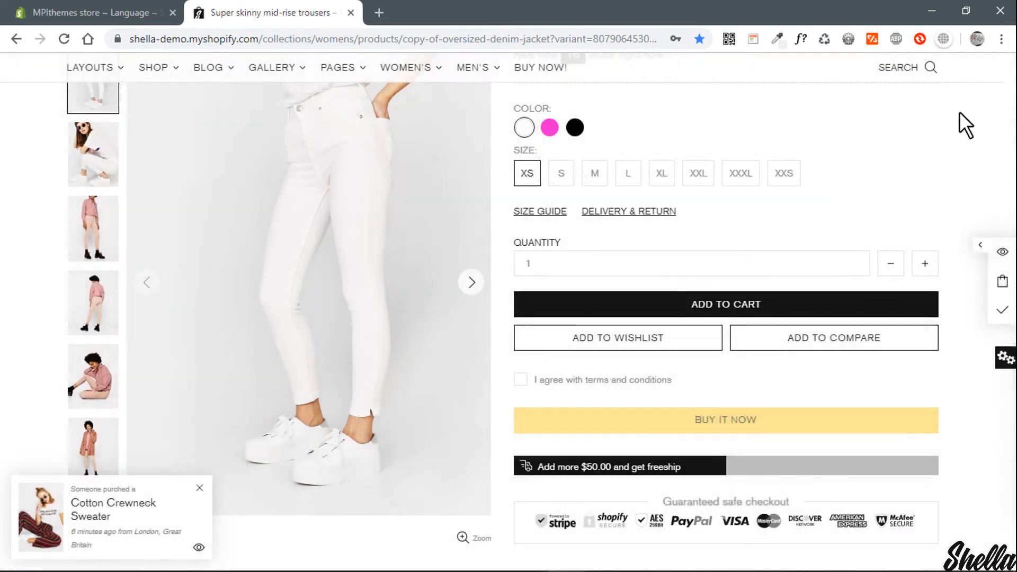
scroll("up", 3)
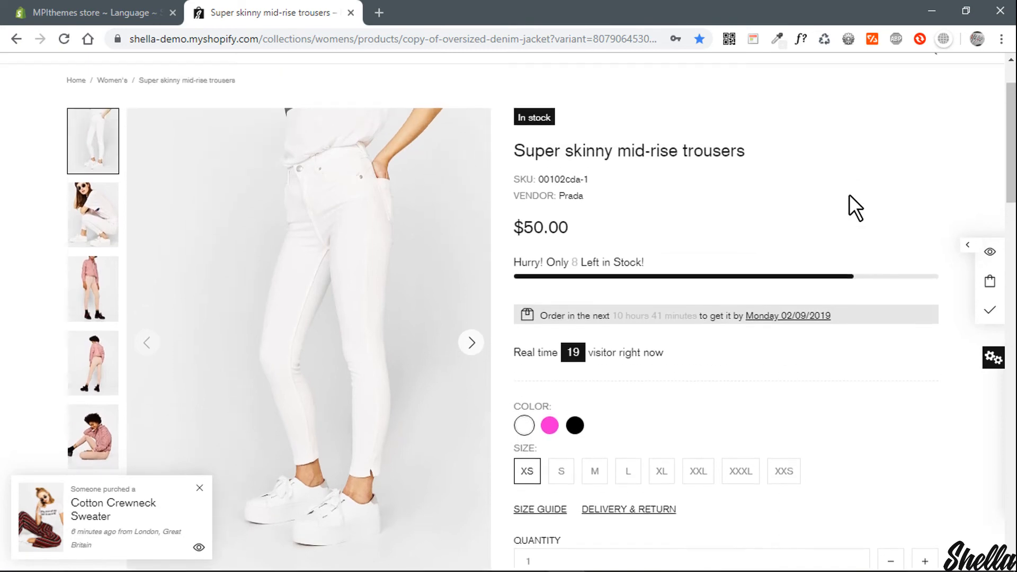